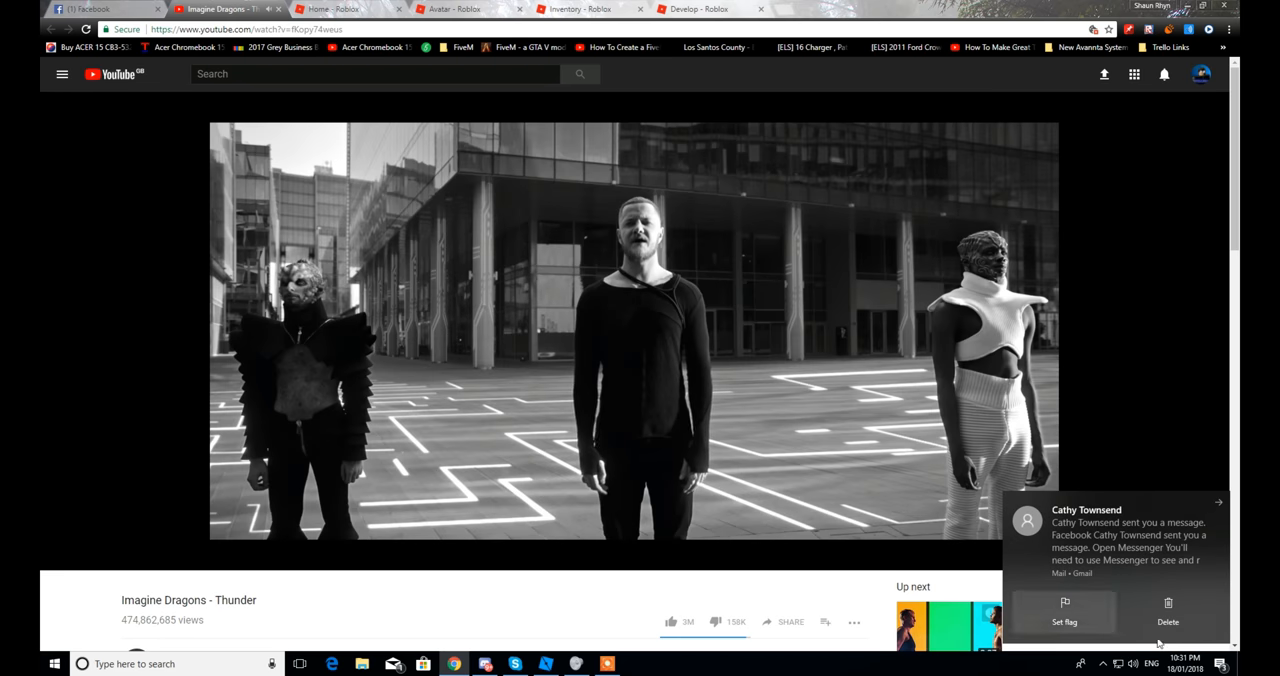
End the car-driving playtest and bring the chassis's ScriptsFolder into view in the Explorer.
key("alt+tab")
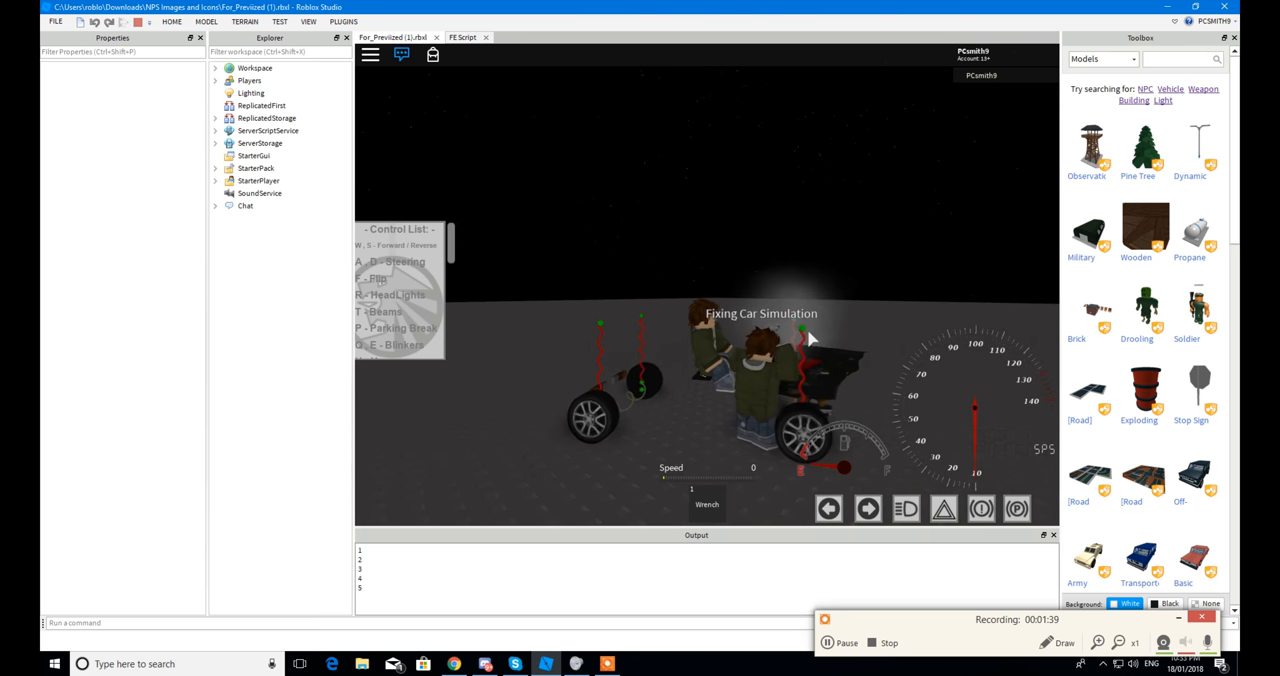
left_click(401, 54)
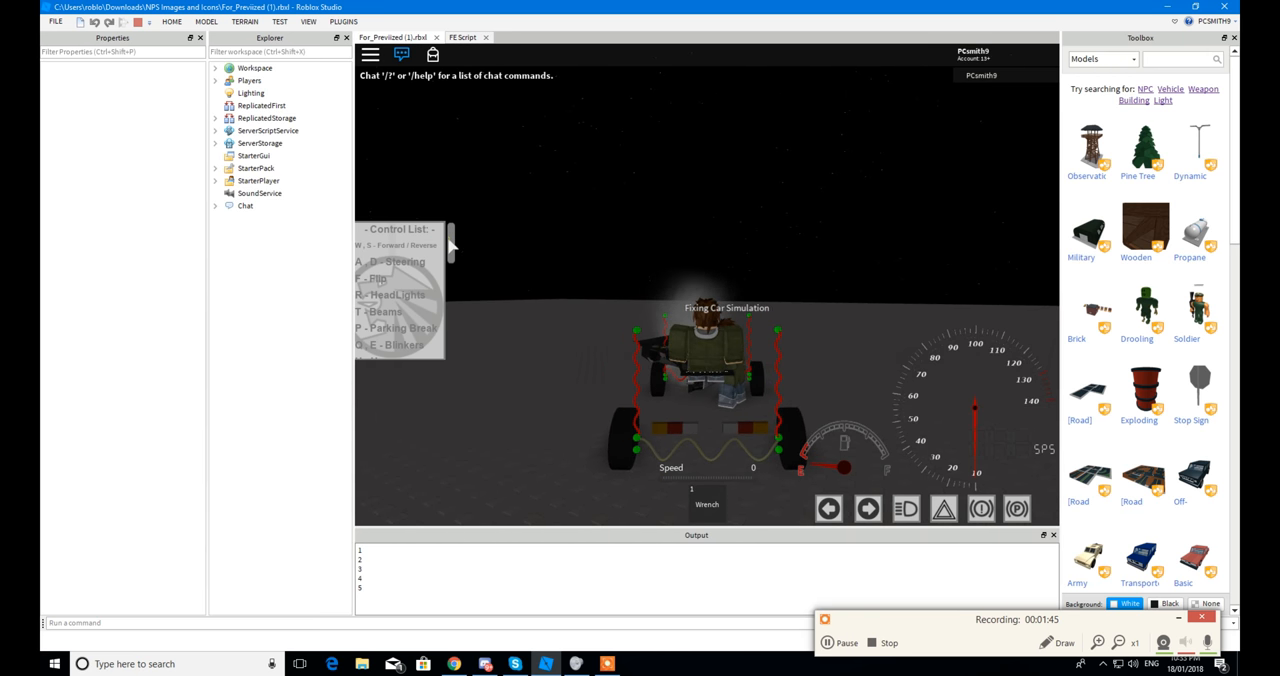
mouse_move(630, 271)
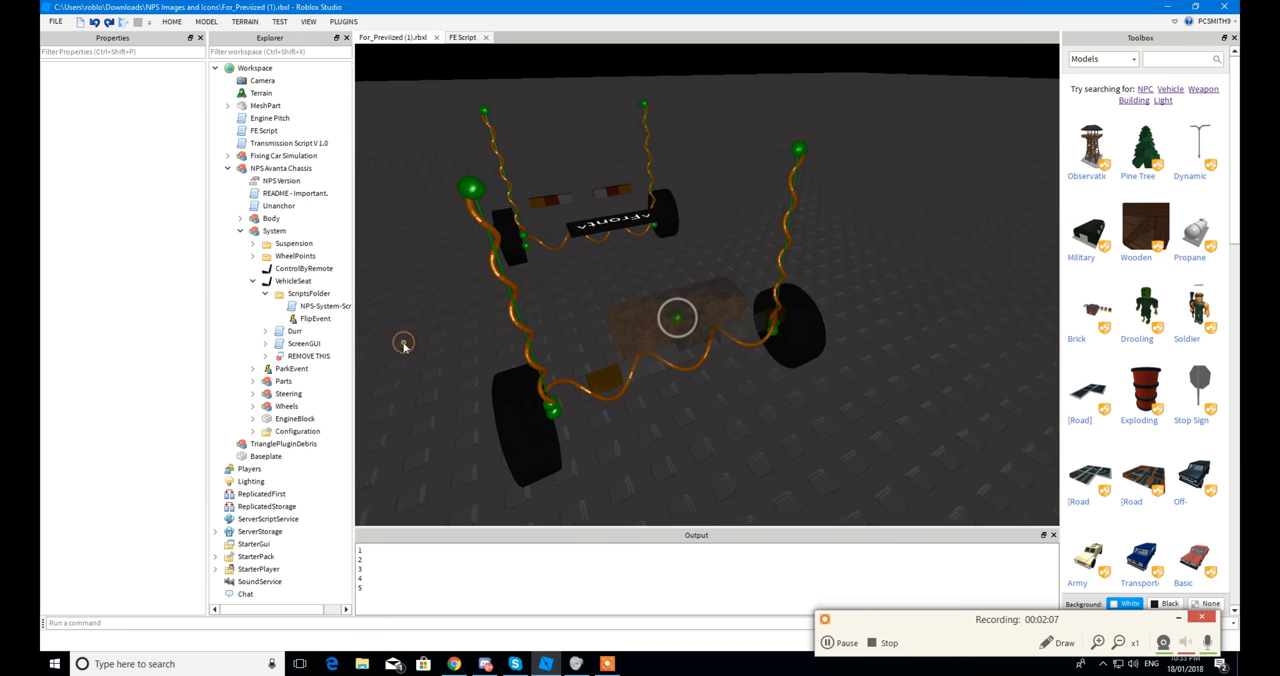
Open NPS-System-Script, expand ScreenGUI, and scroll through the driving, horn and flip code.
double_click(320, 306)
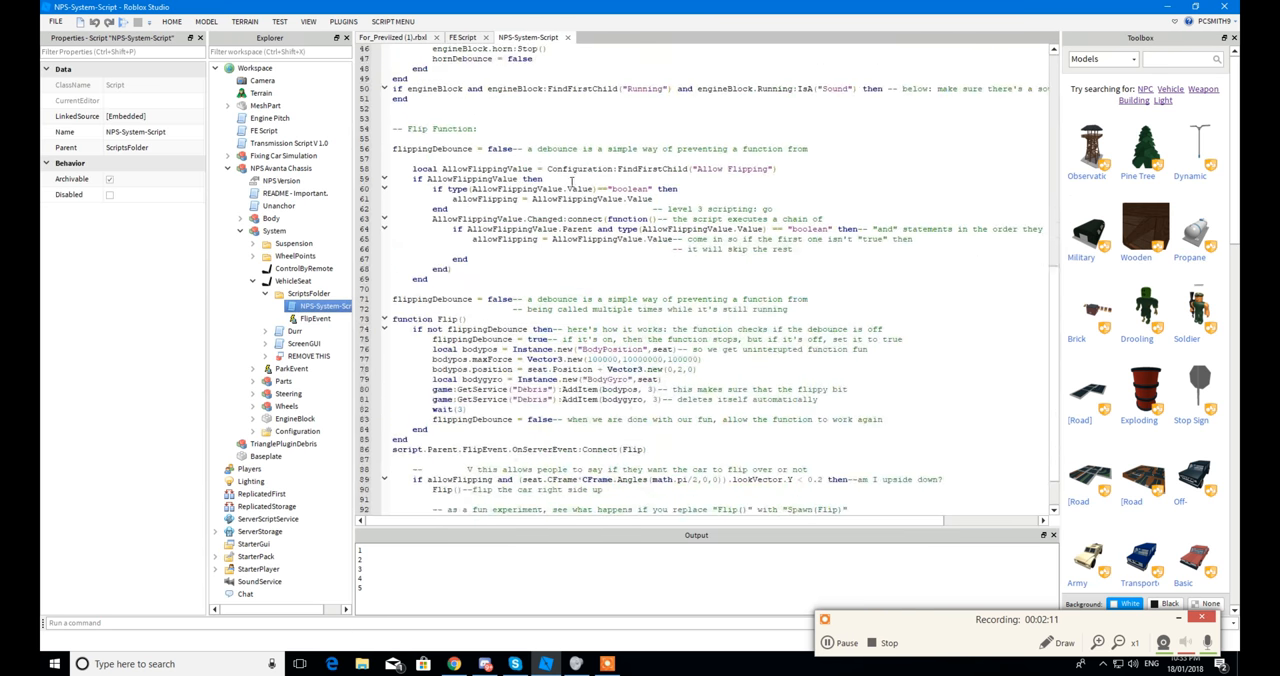
scroll("up", 3)
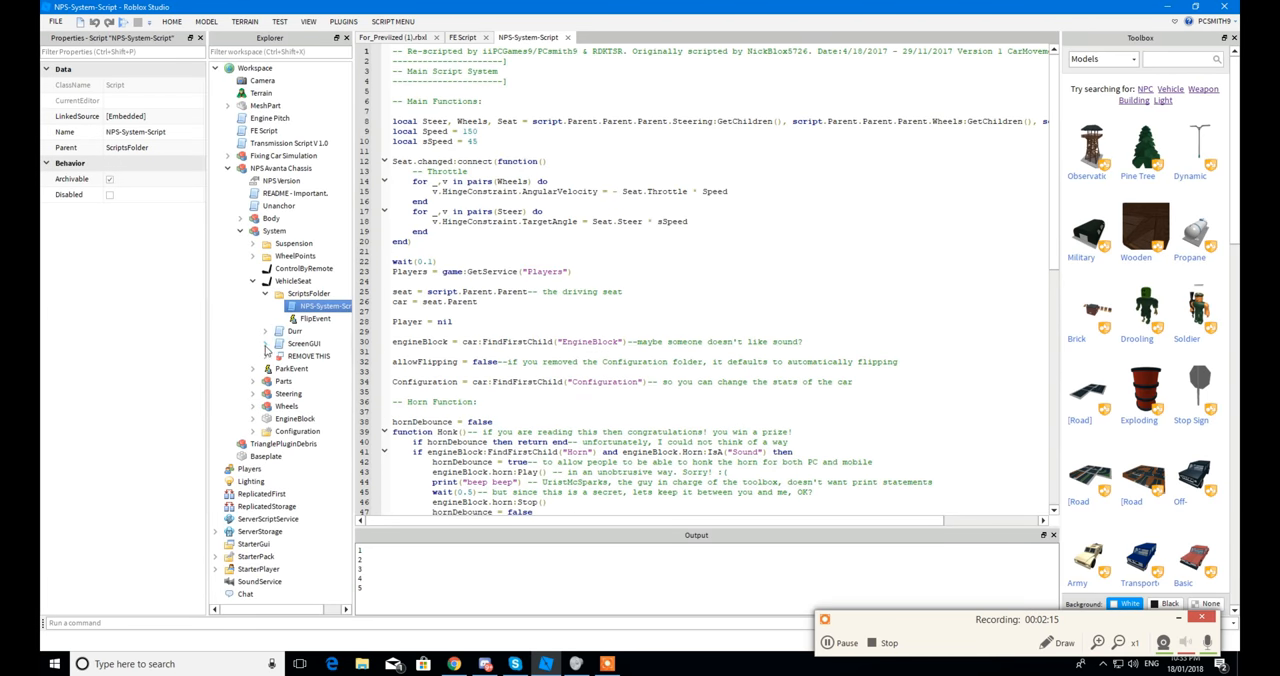
left_click(266, 343)
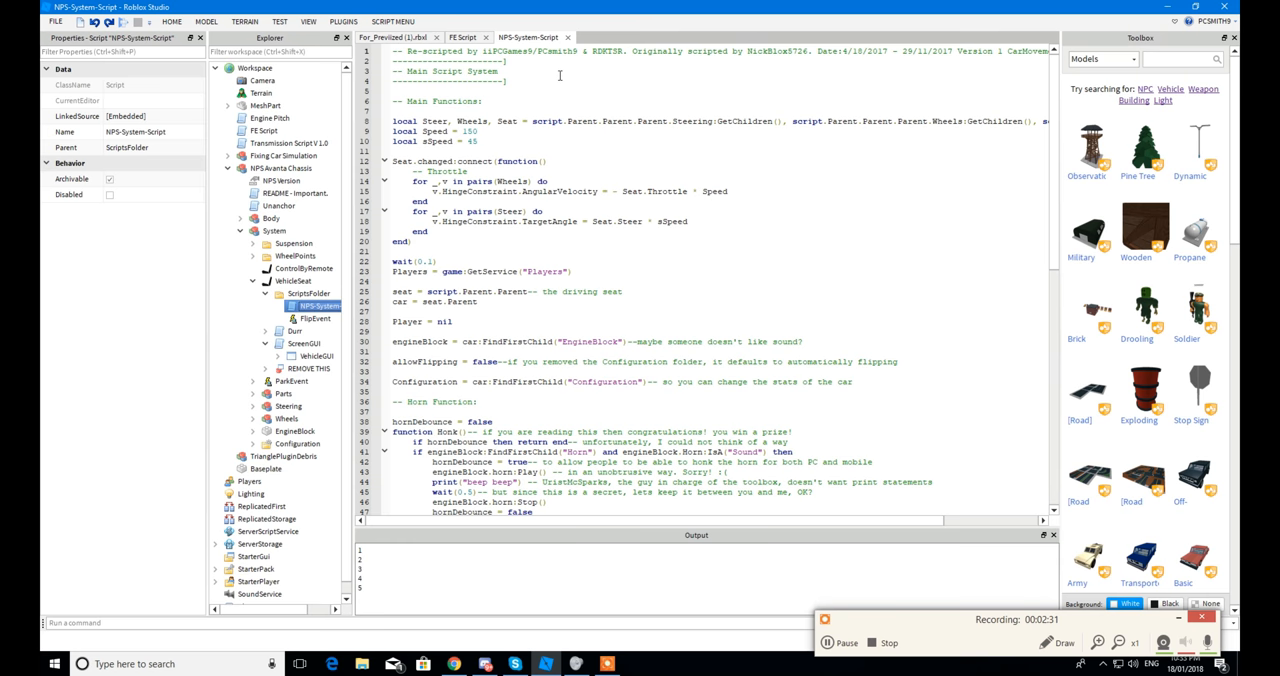
scroll("down", 3)
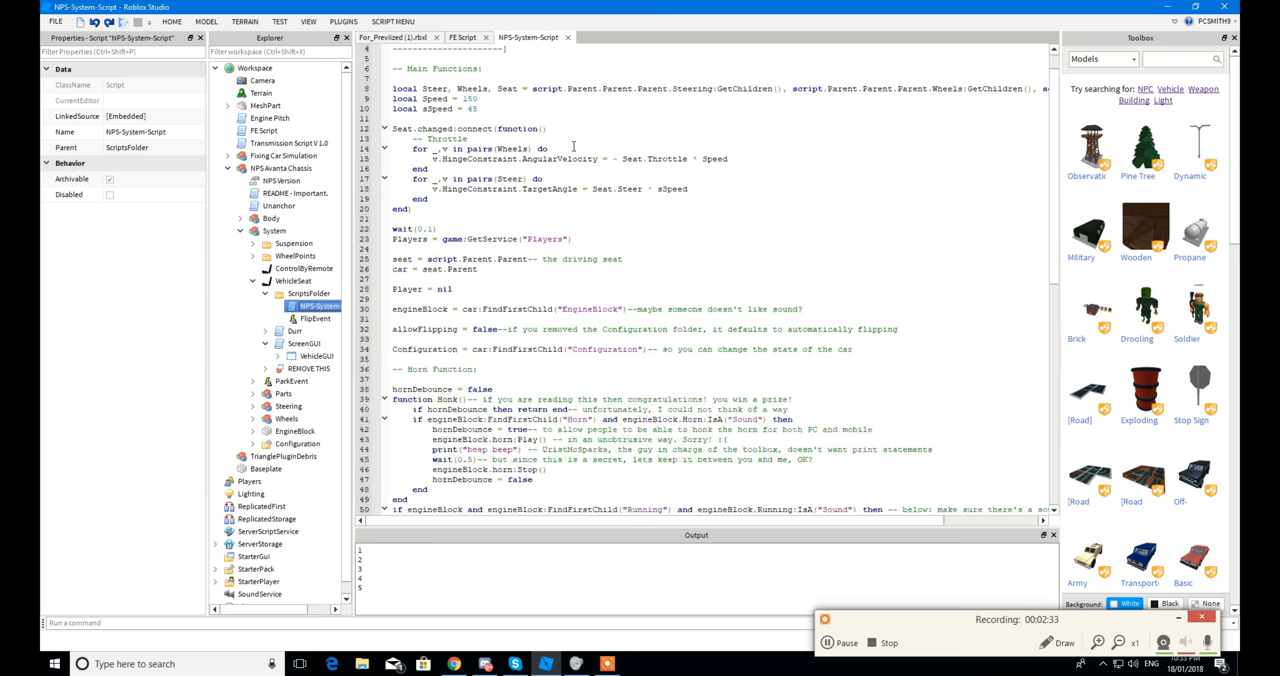
scroll("down", 3)
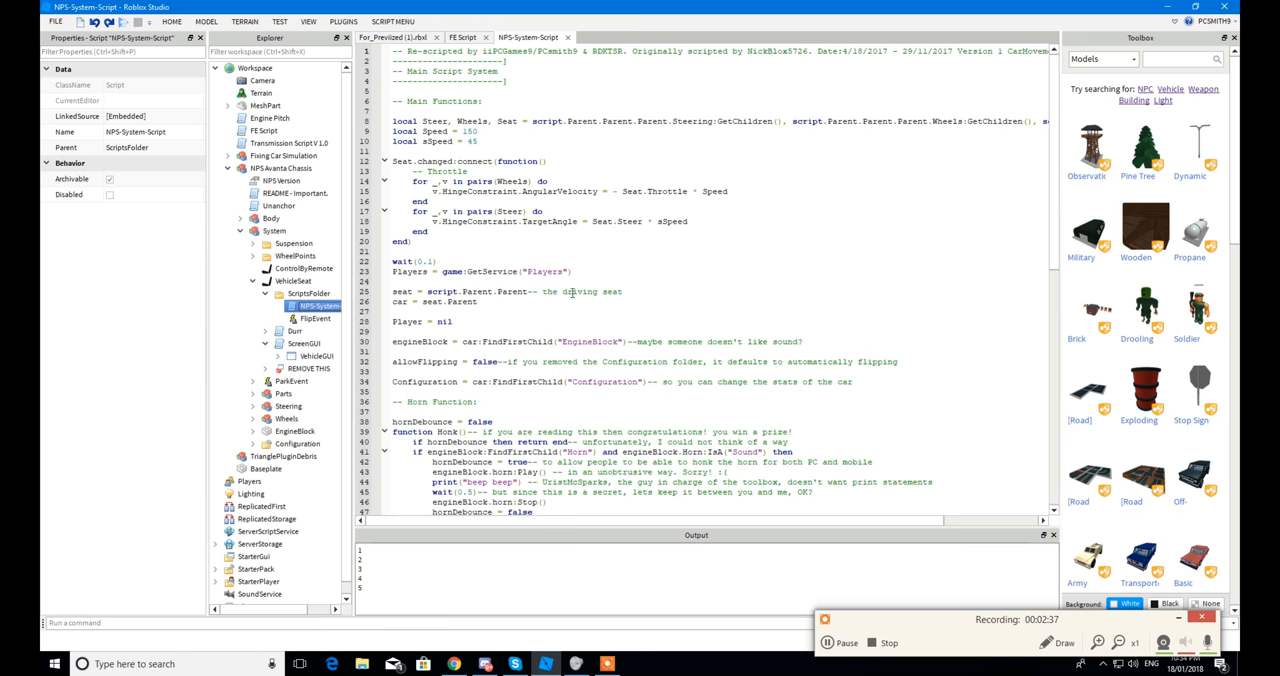
scroll("down", 3)
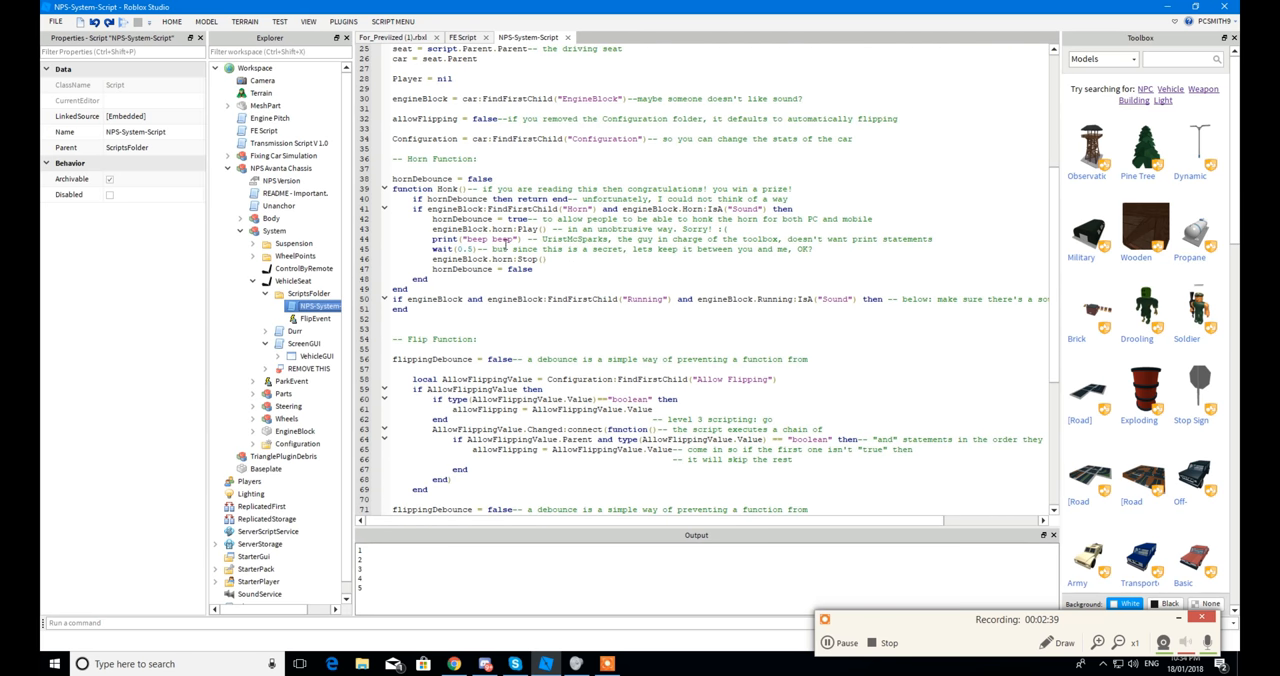
mouse_move(683, 291)
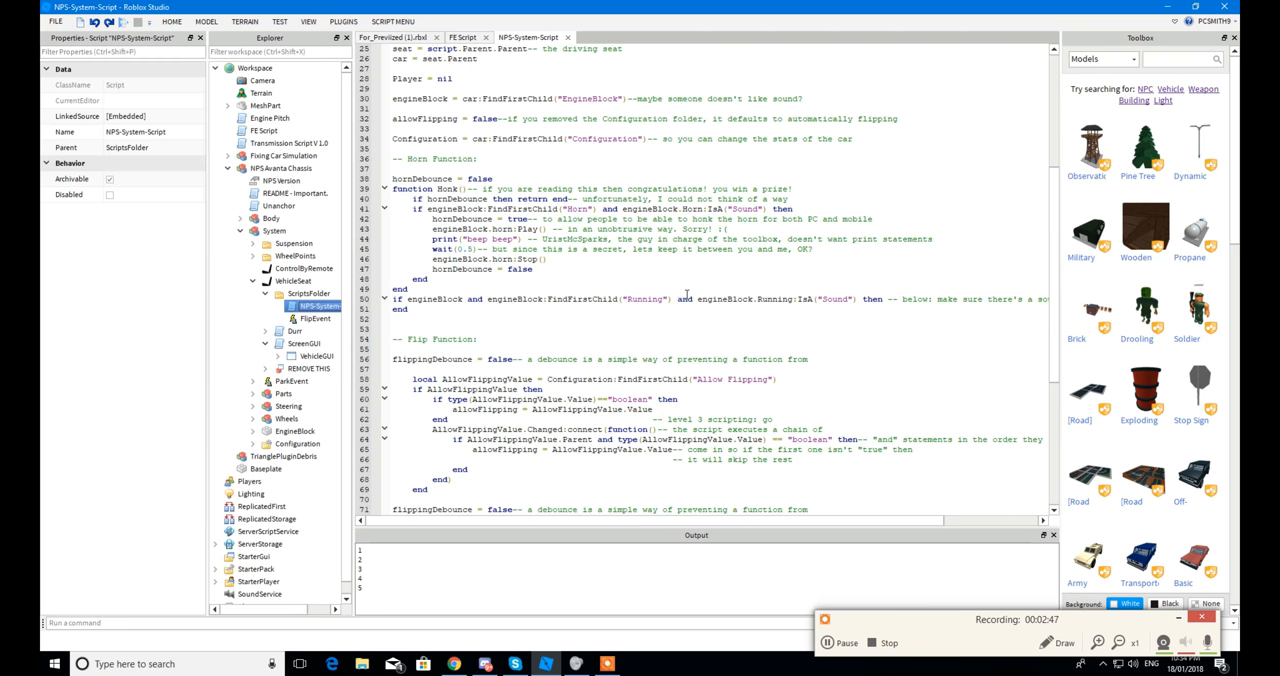
scroll("up", 3)
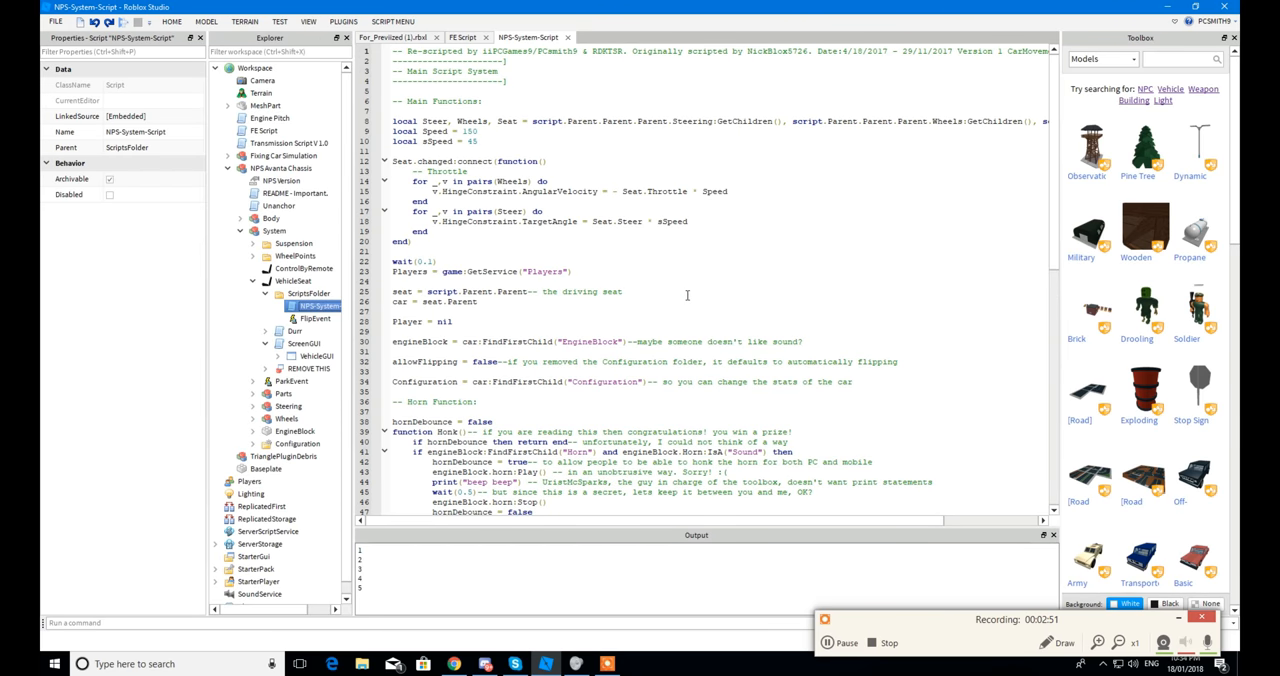
mouse_move(670, 307)
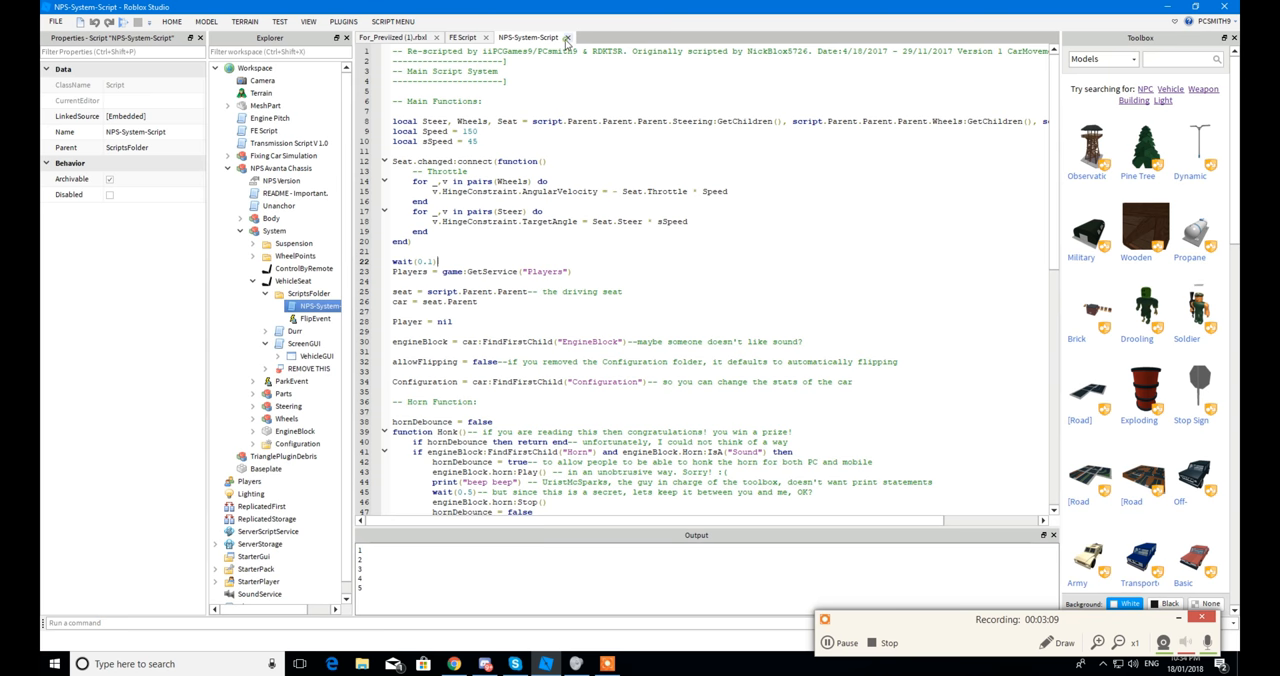
Close the NPS-System-Script tab and expand VehicleGUI to show its frames.
left_click(566, 37)
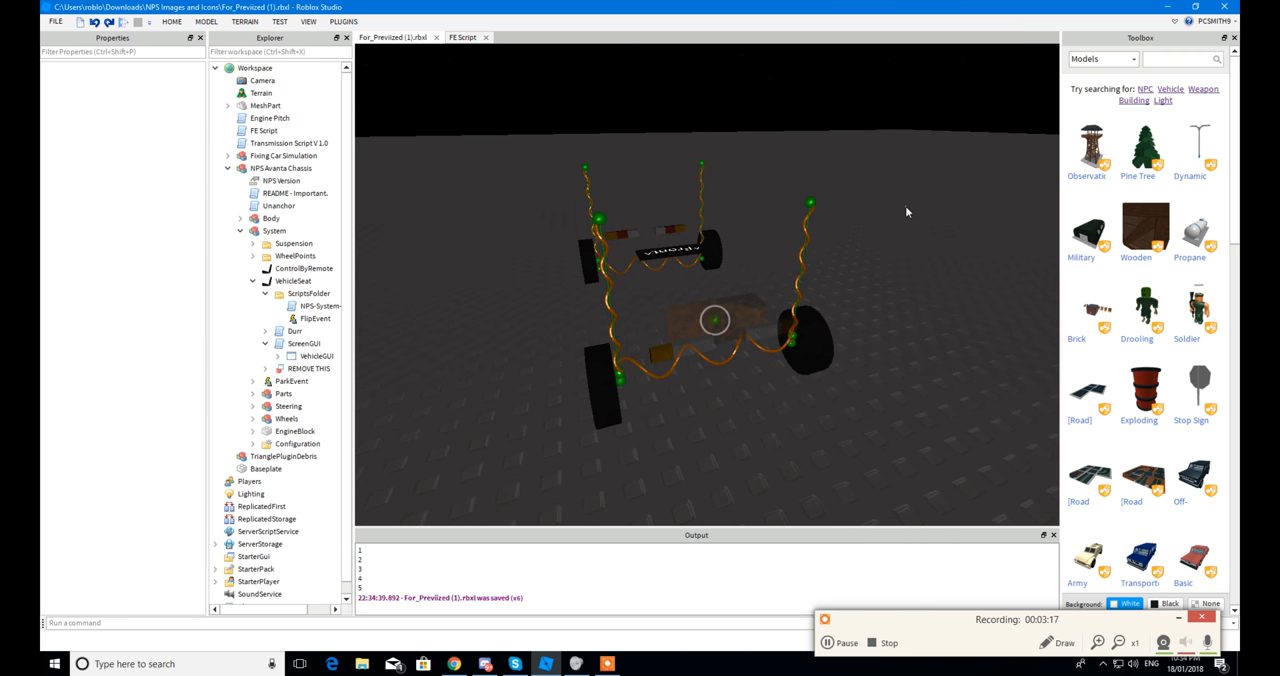
left_click(316, 356)
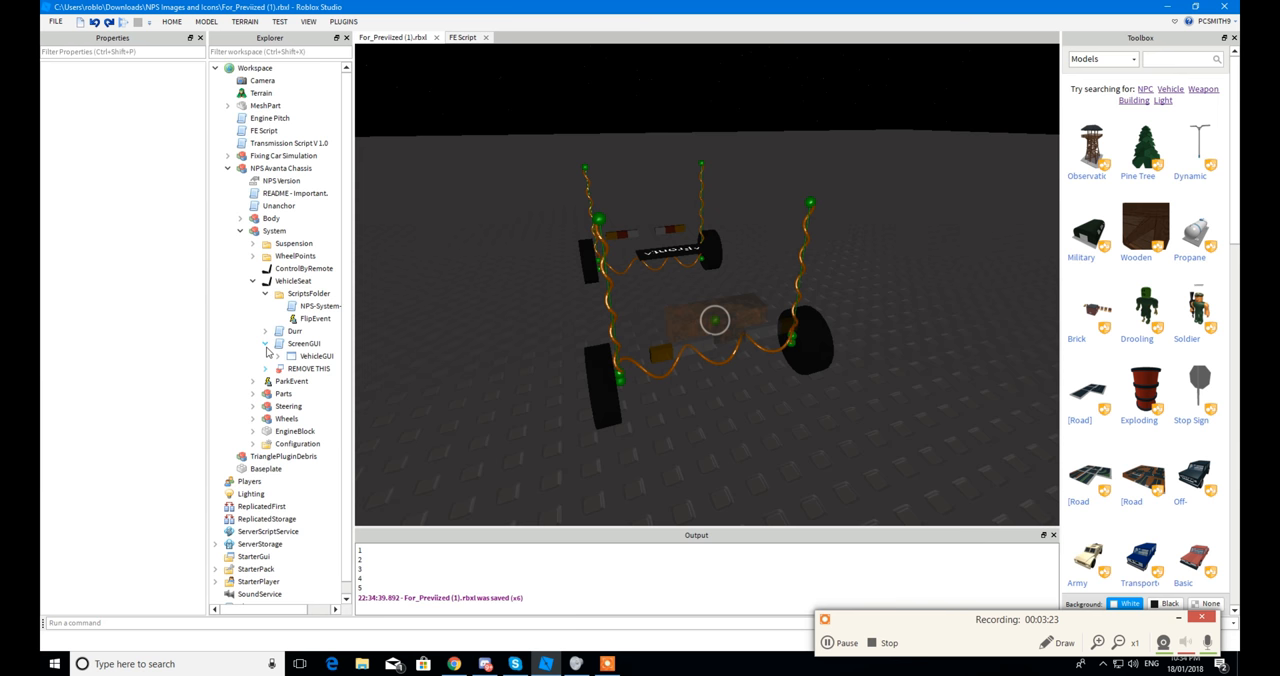
left_click(264, 343)
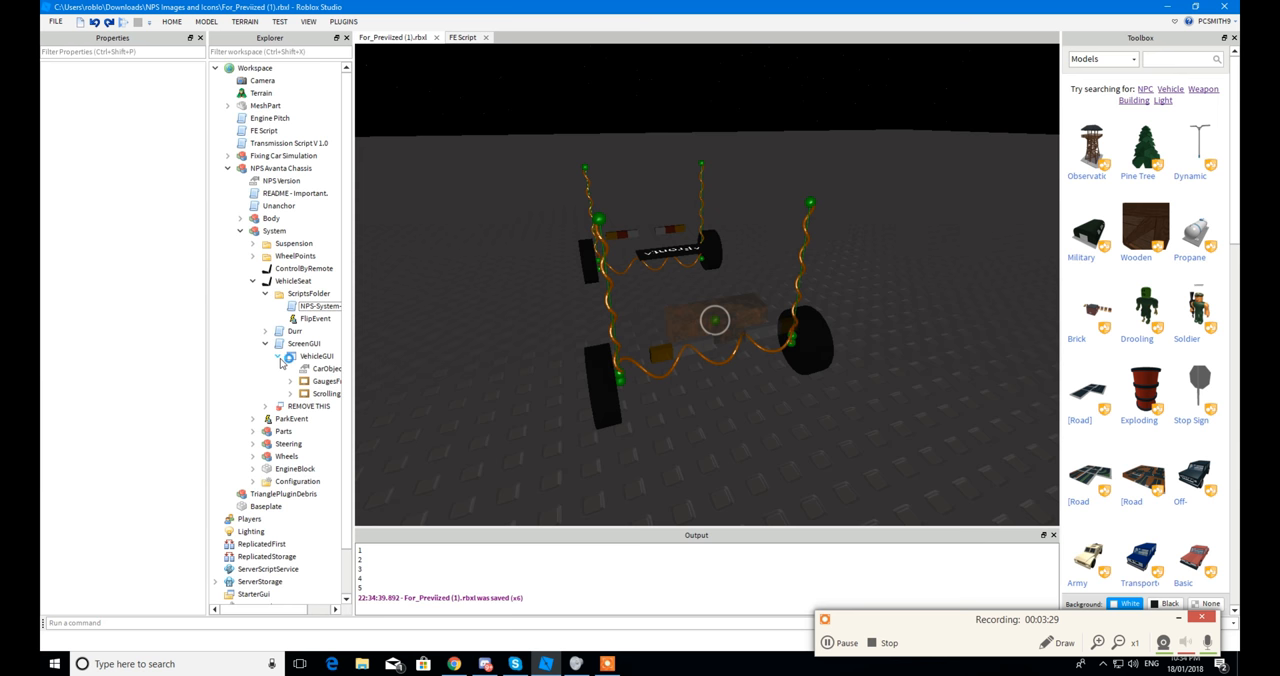
left_click(277, 356)
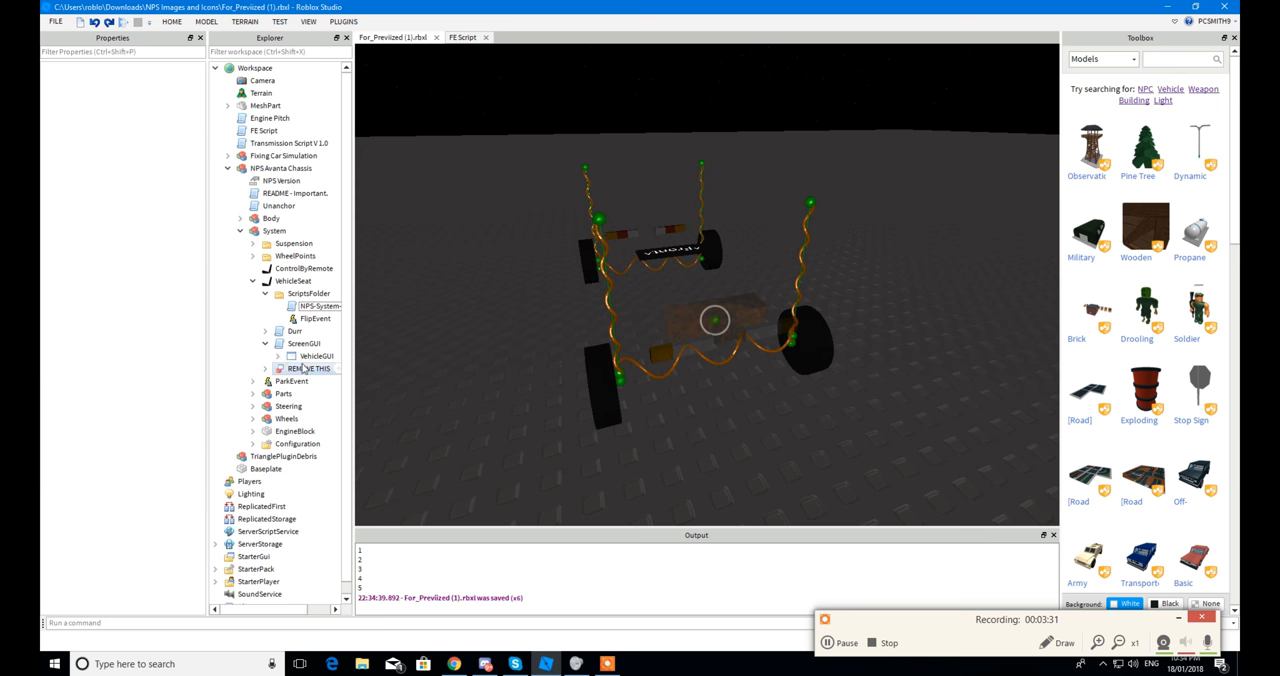
left_click(277, 357)
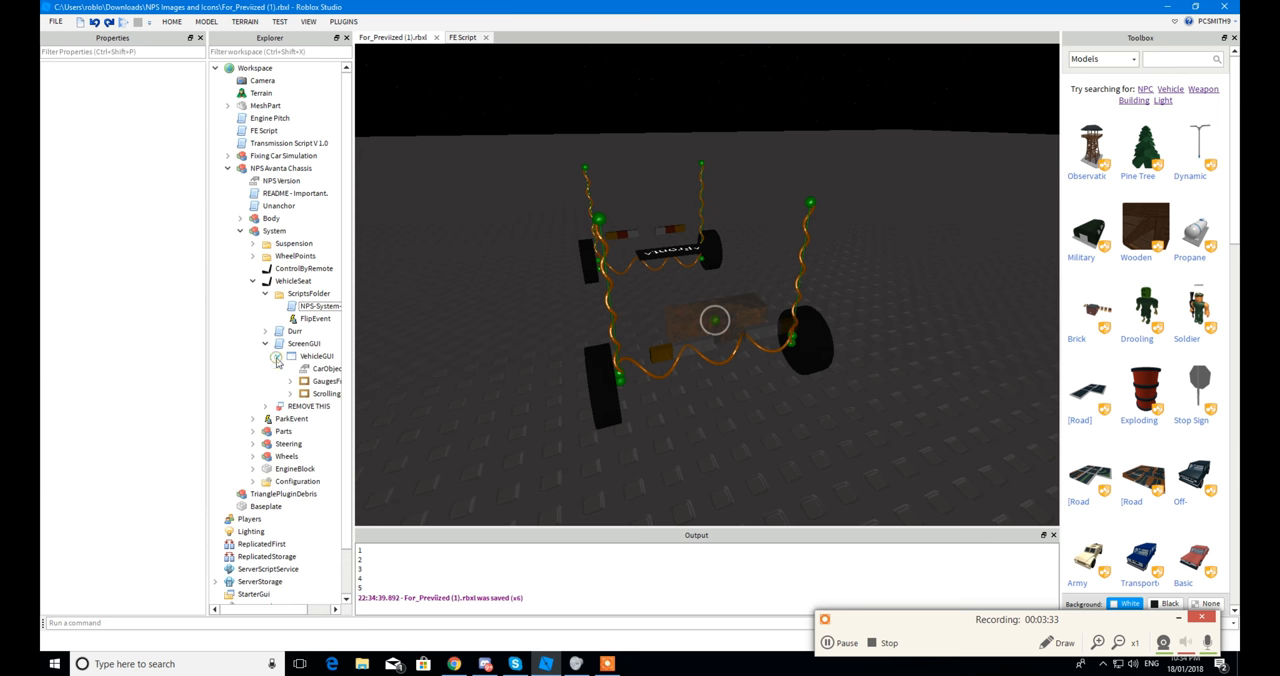
left_click(277, 357)
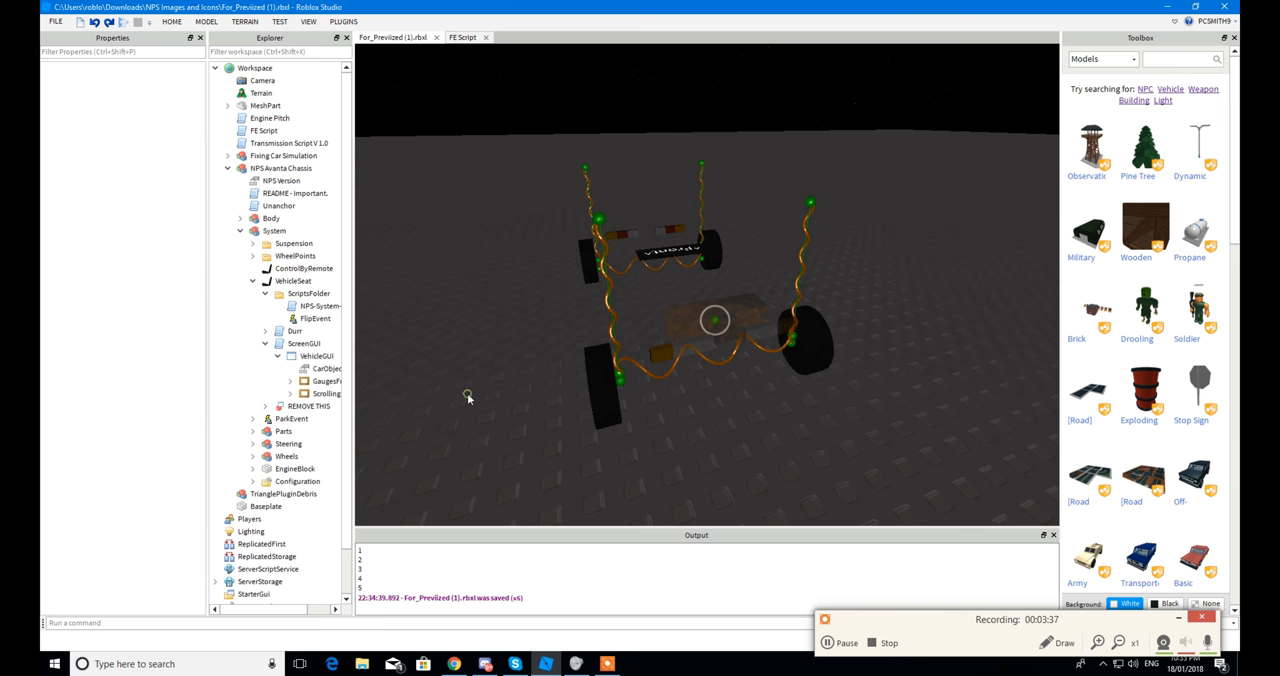
Select the README note, Unanchor script and System folder, then collapse ScriptsFolder.
left_click(278, 205)
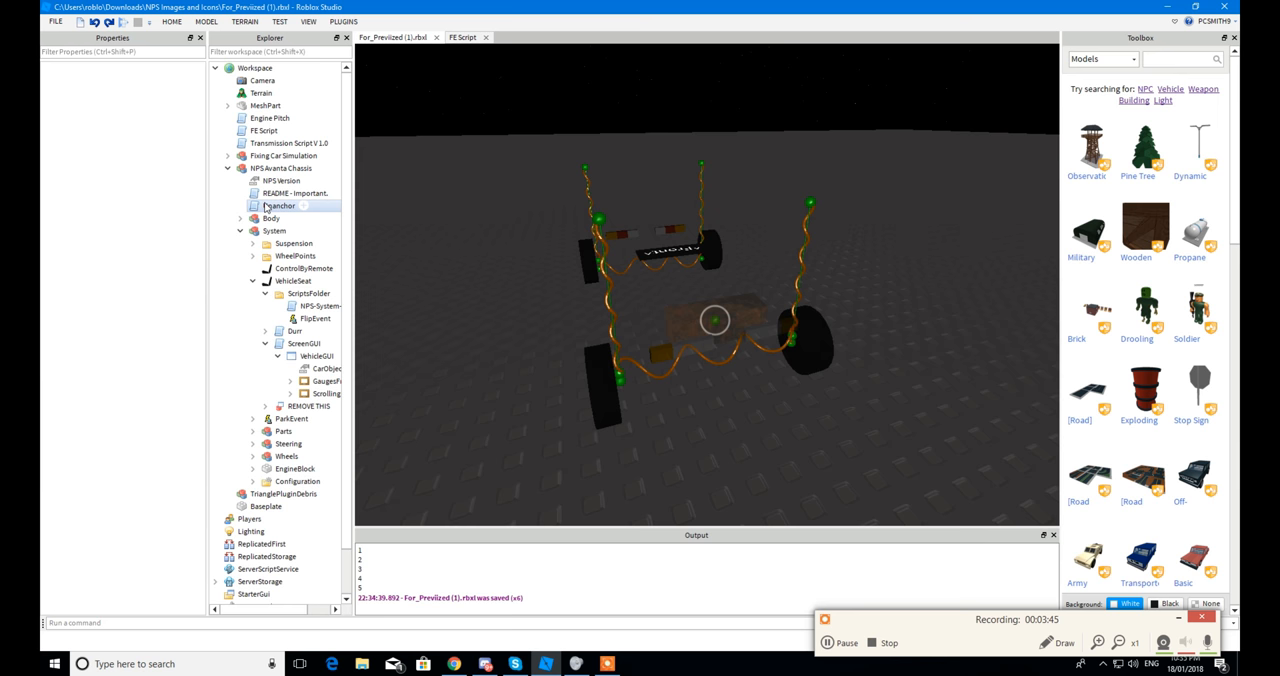
left_click(295, 193)
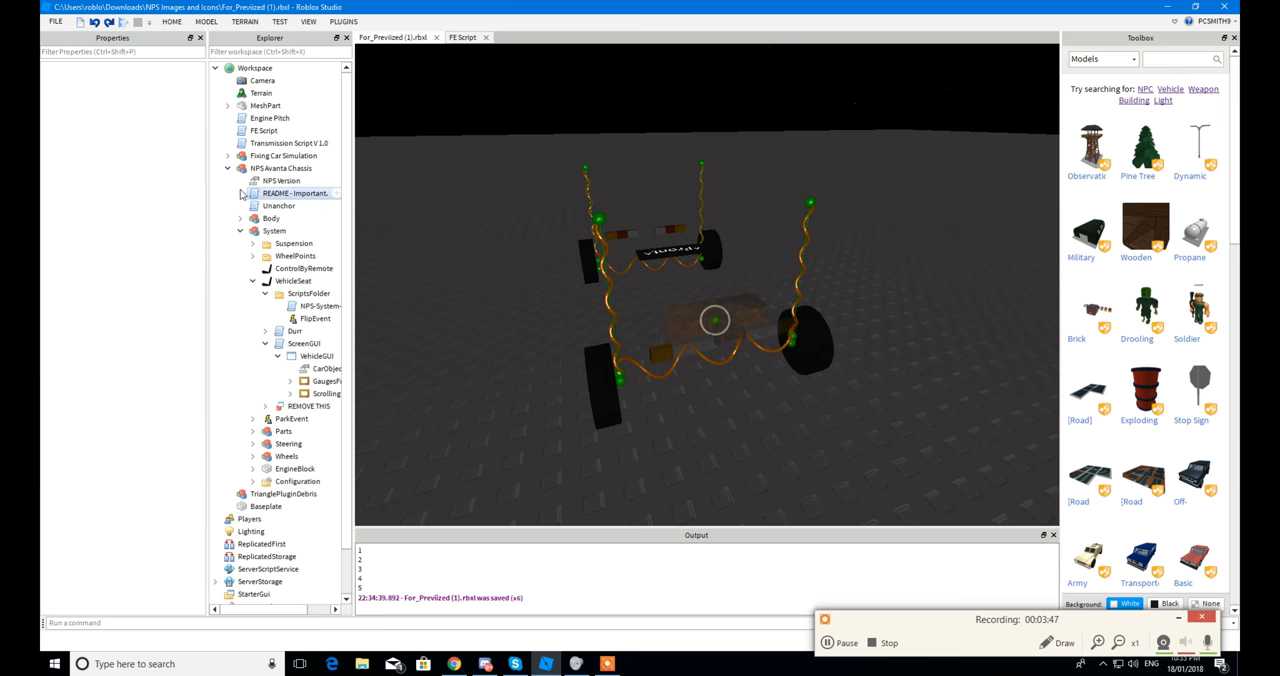
left_click(279, 205)
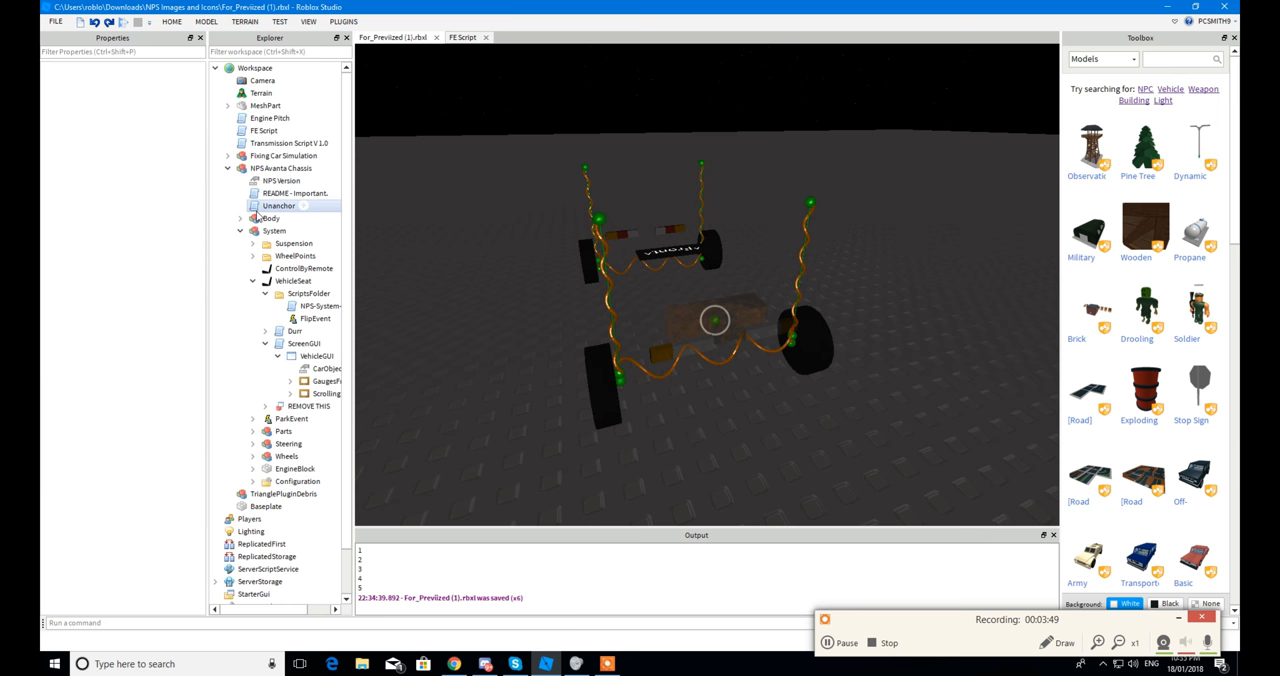
left_click(279, 205)
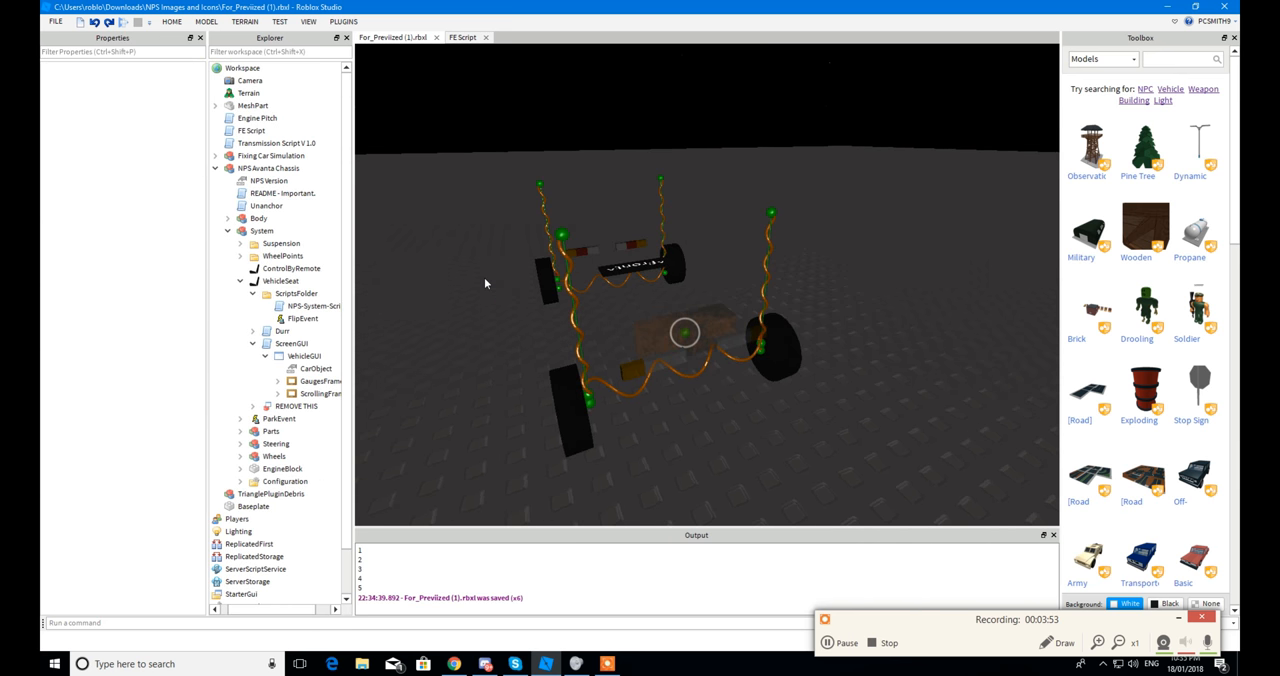
left_click(280, 280)
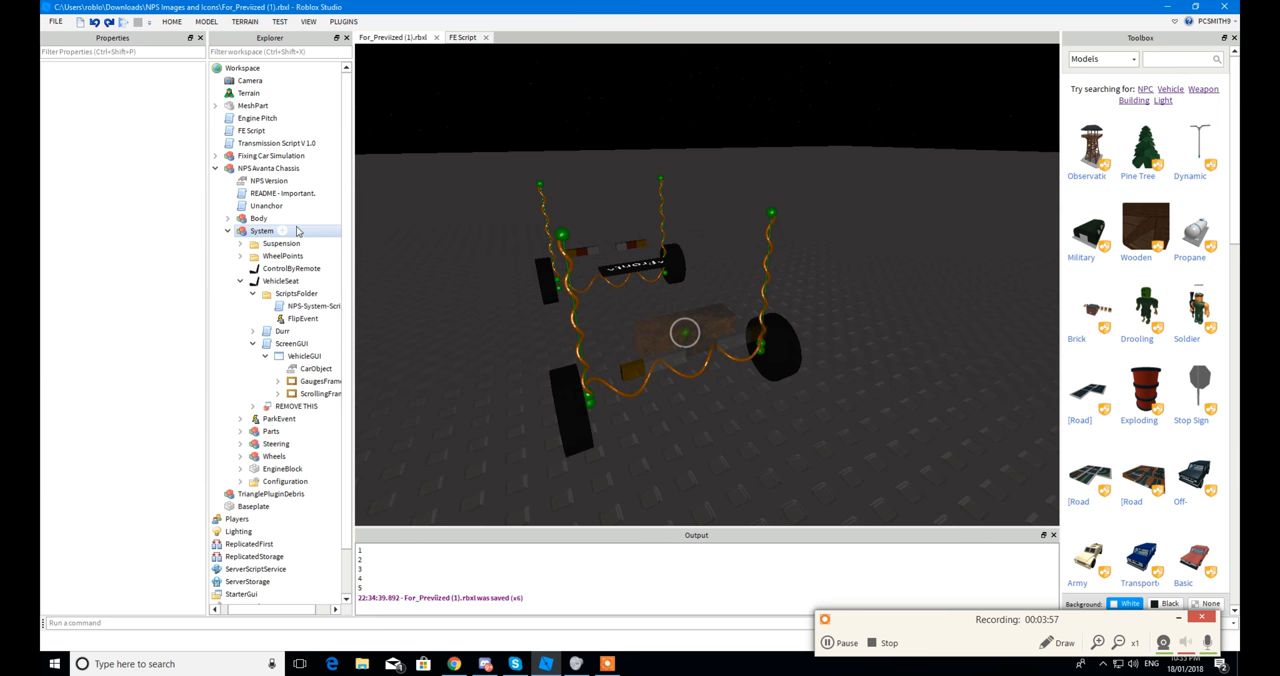
left_click(271, 493)
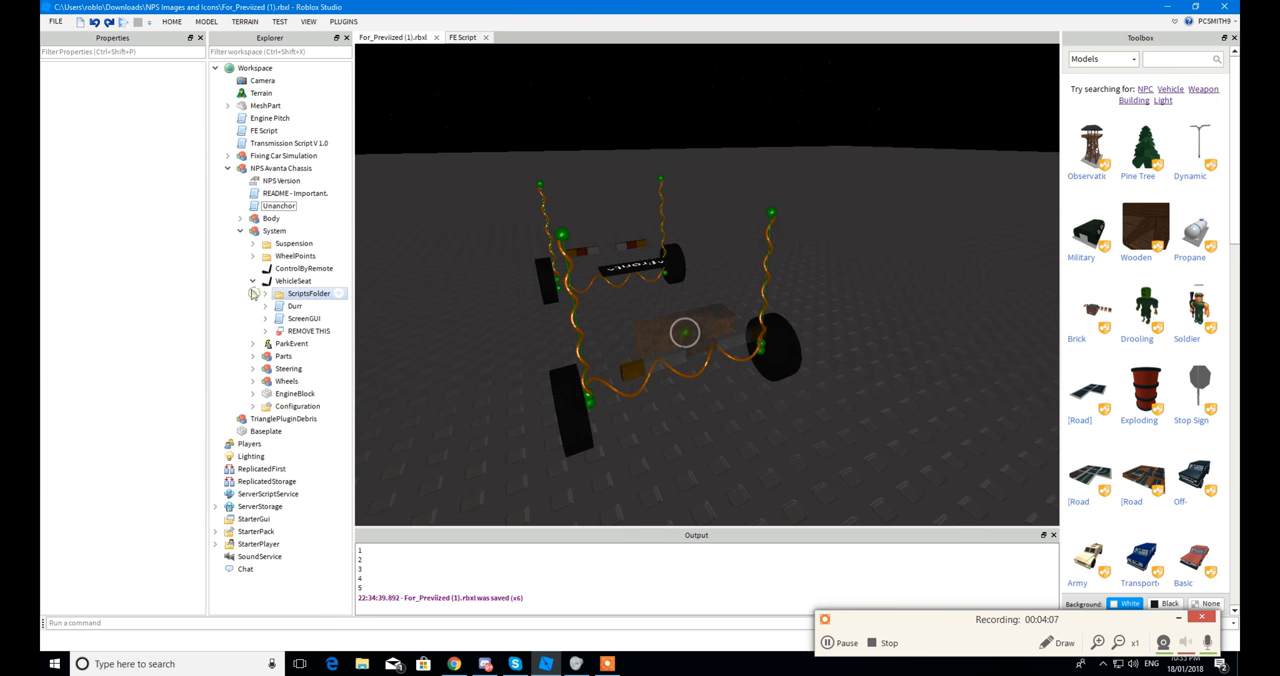
Re-expand the System folder to list only Suspension, VehicleSeat and Wheels.
left_click(253, 281)
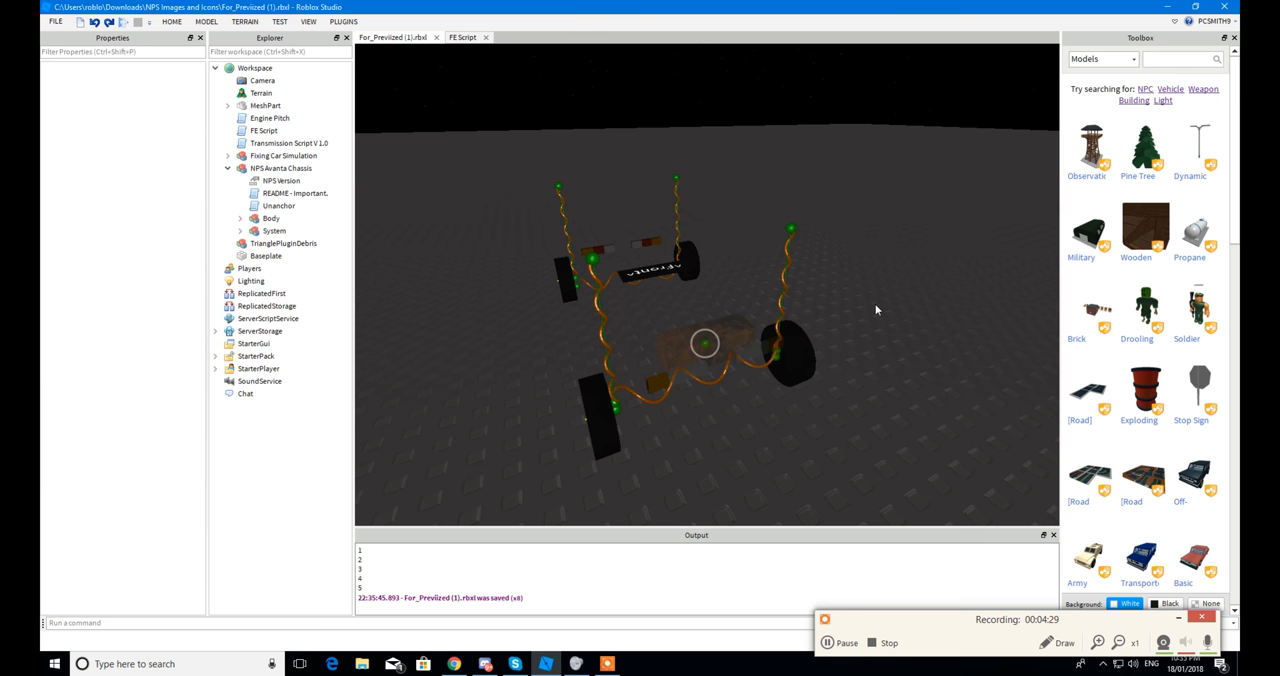
mouse_move(869, 309)
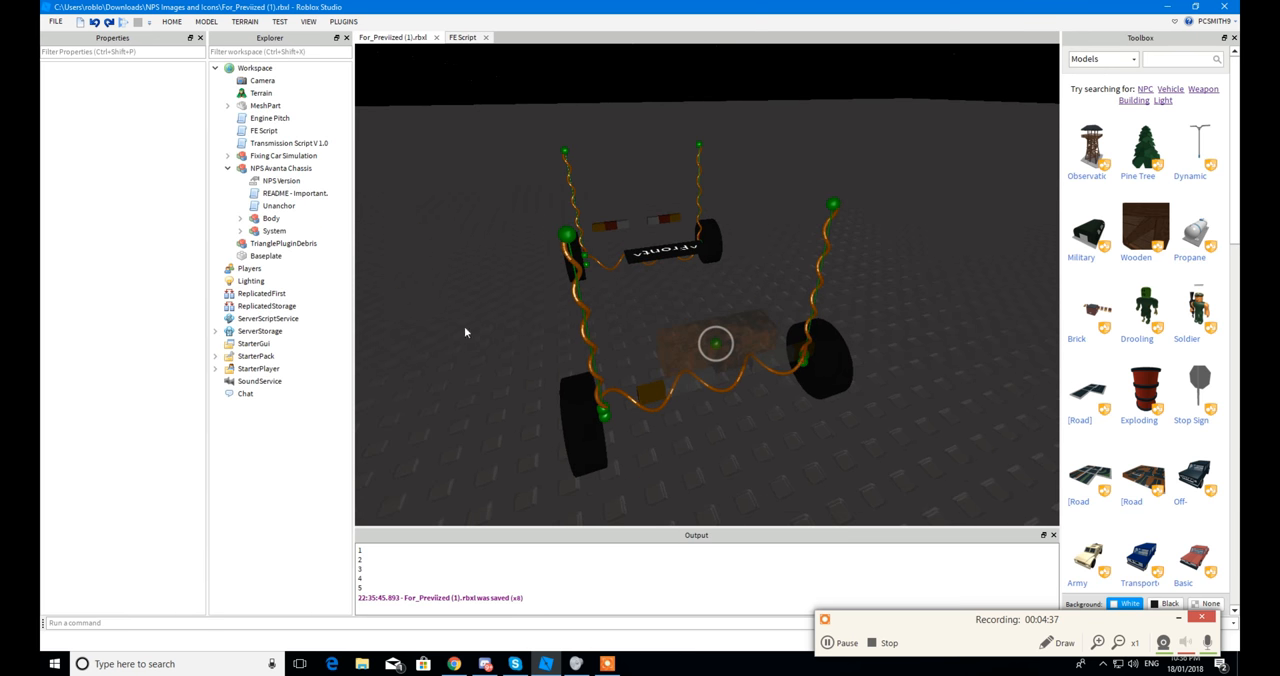
left_click(241, 231)
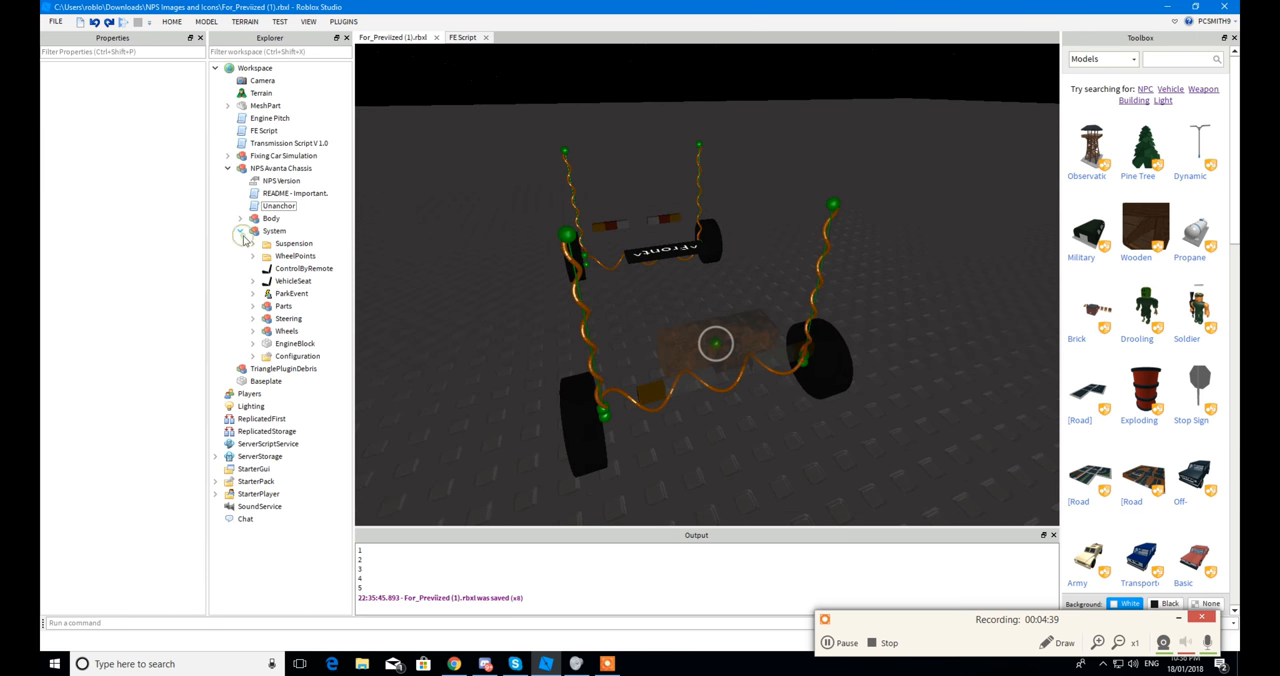
left_click(304, 268)
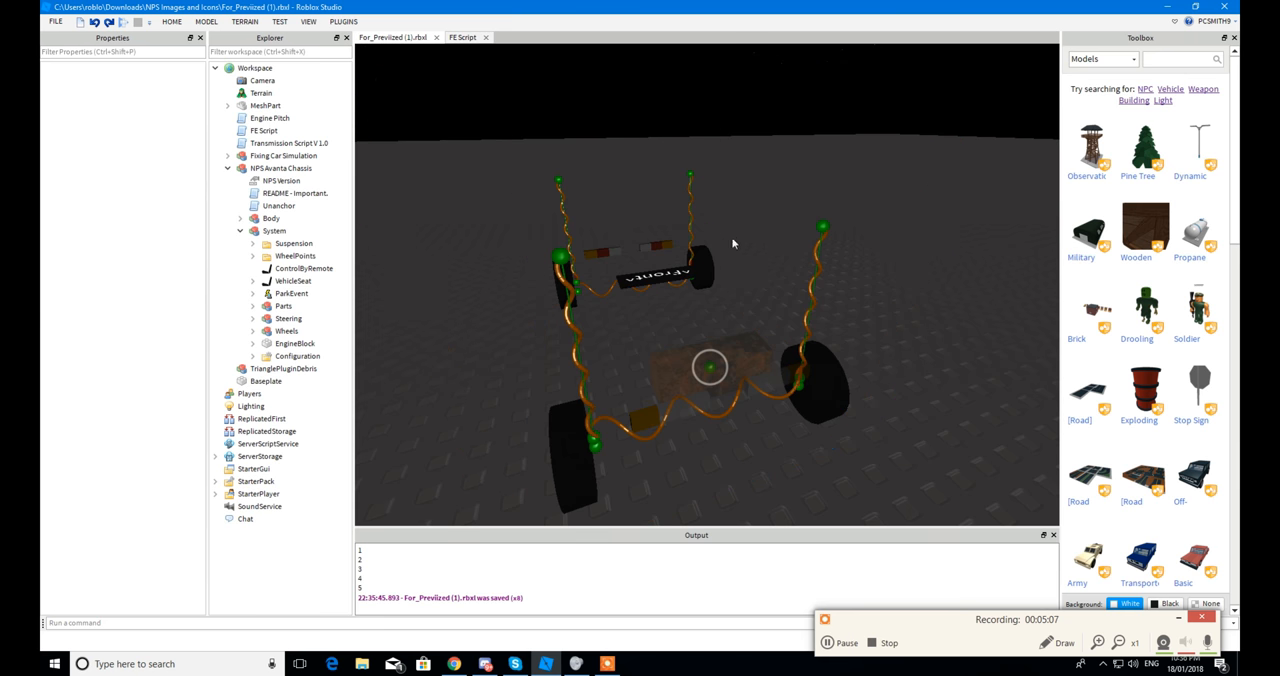
mouse_move(745, 253)
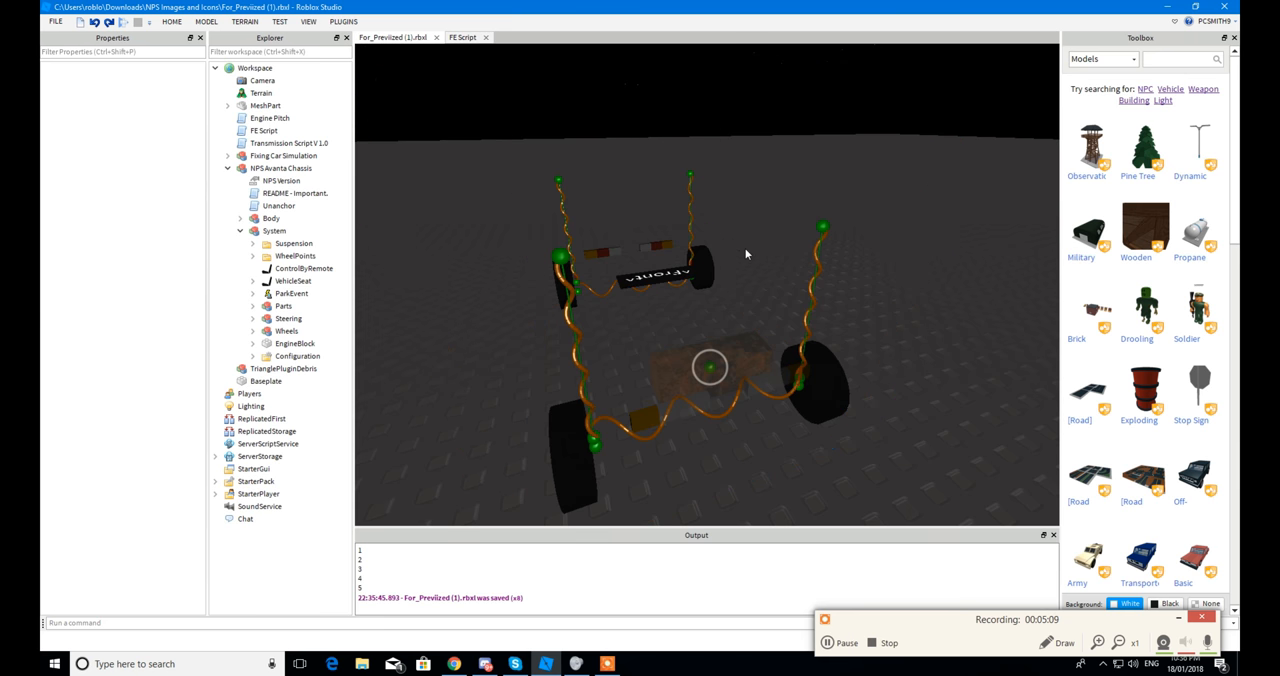
mouse_move(930, 304)
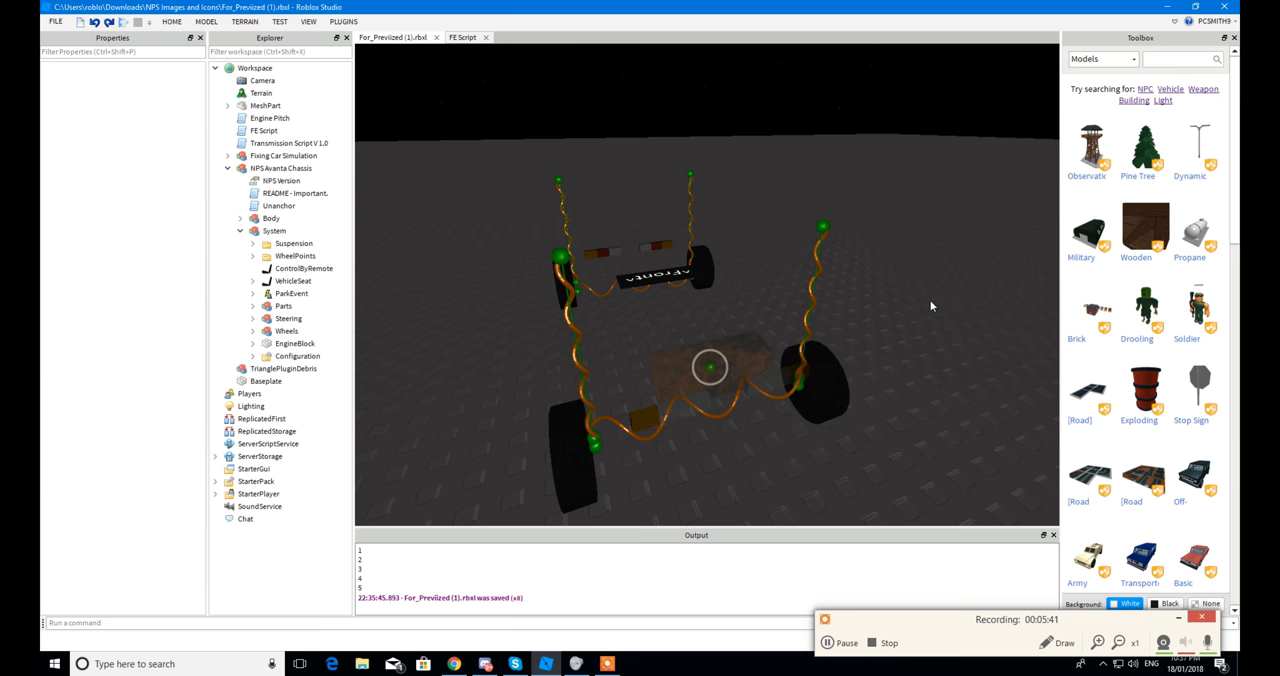
mouse_move(942, 309)
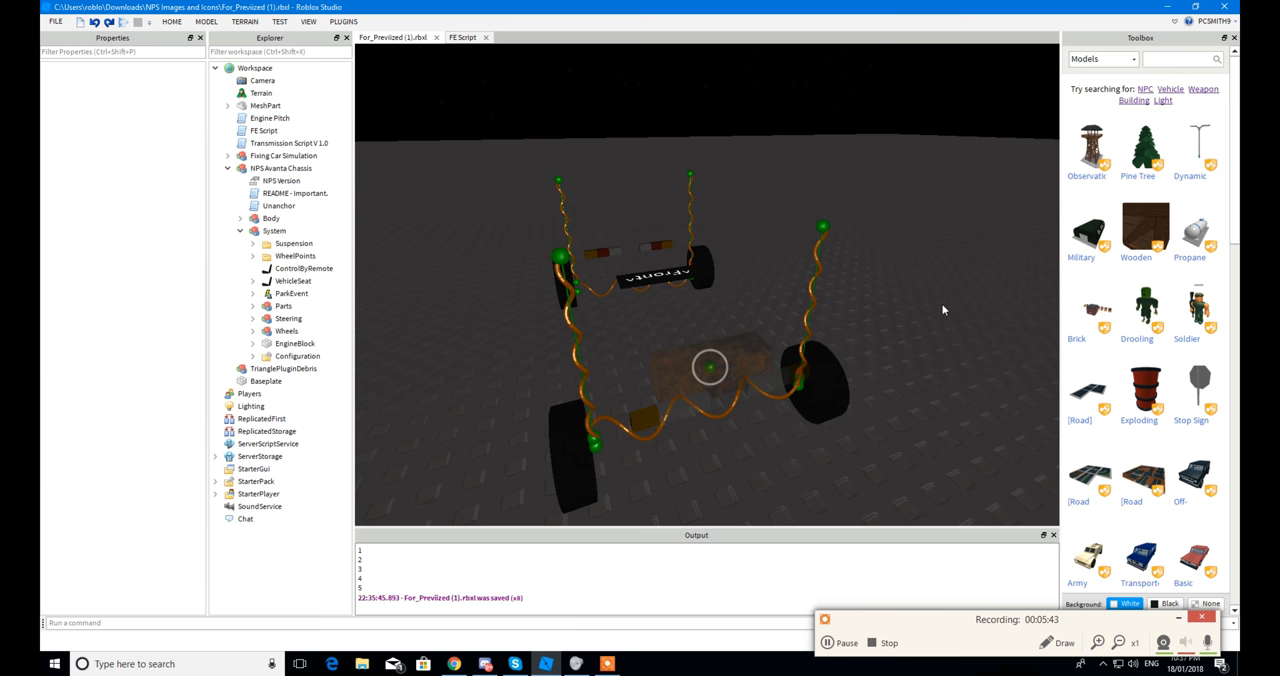